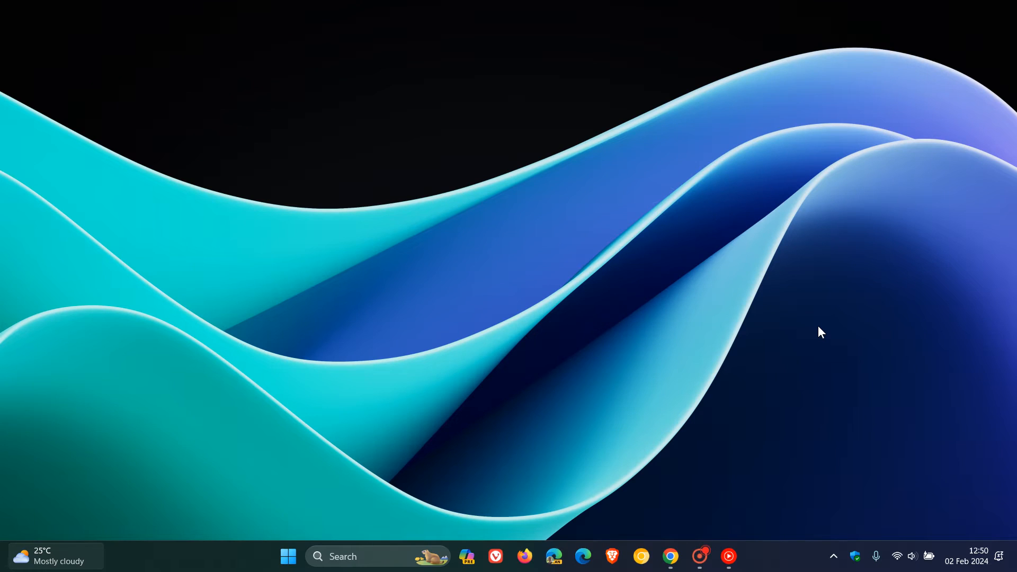
{"action": "mouse_move", "coordinate": [778, 311]}
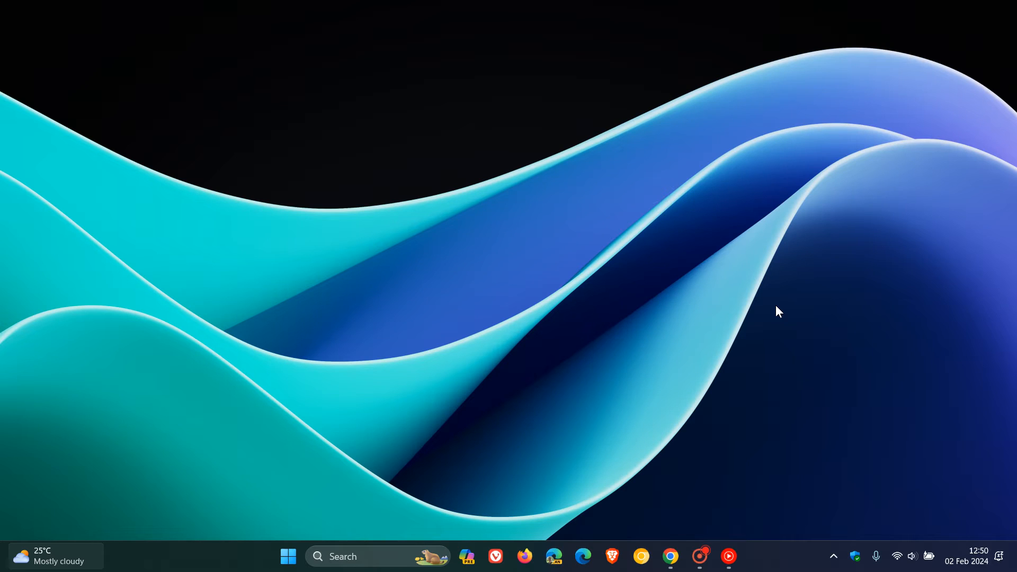
{"action": "mouse_move", "coordinate": [676, 243]}
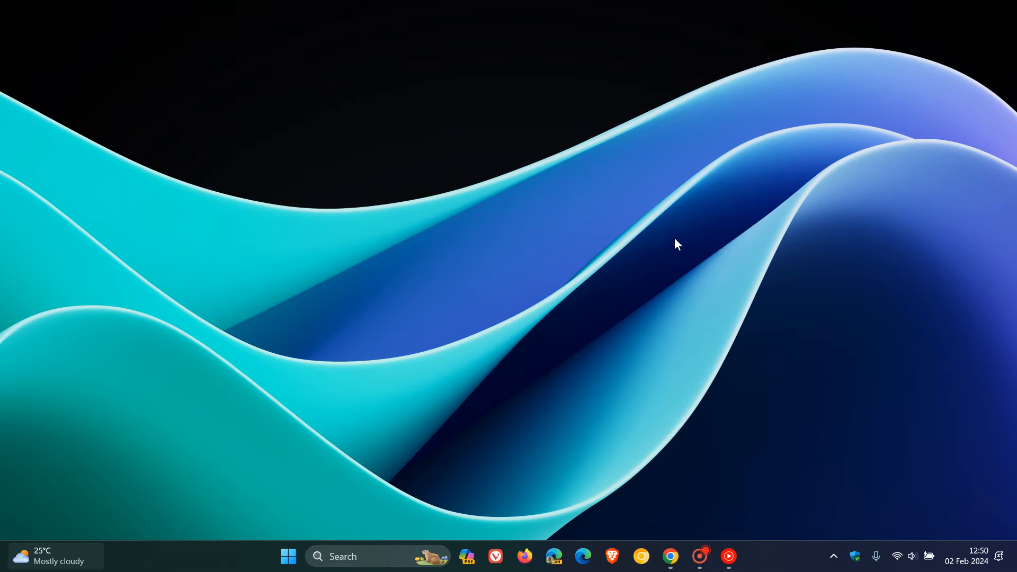
- Restore the Chrome window showing the EnumDeviceDrivers function (psapi.h) article
{"action": "left_click", "coordinate": [670, 557]}
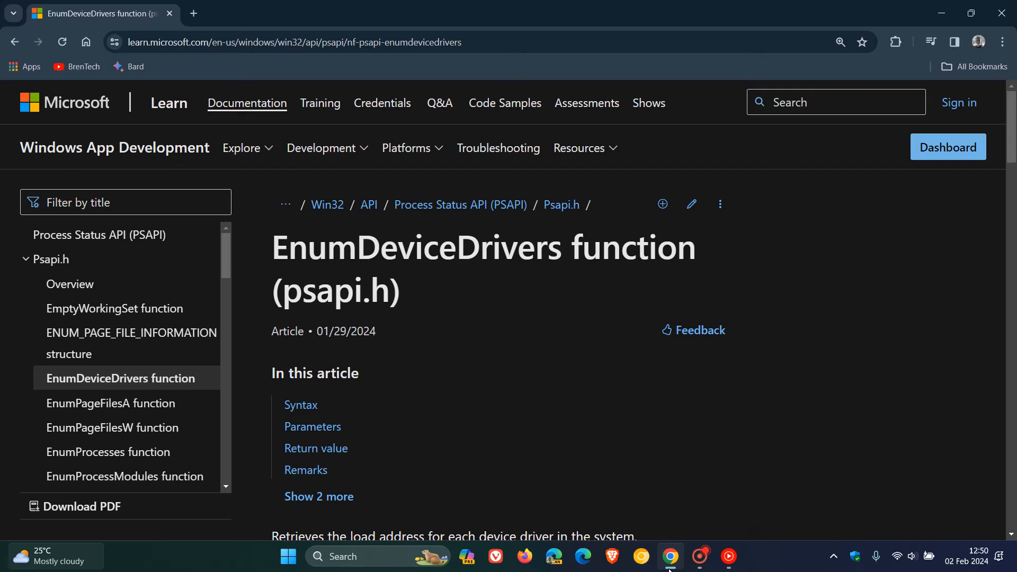
{"action": "mouse_move", "coordinate": [845, 335]}
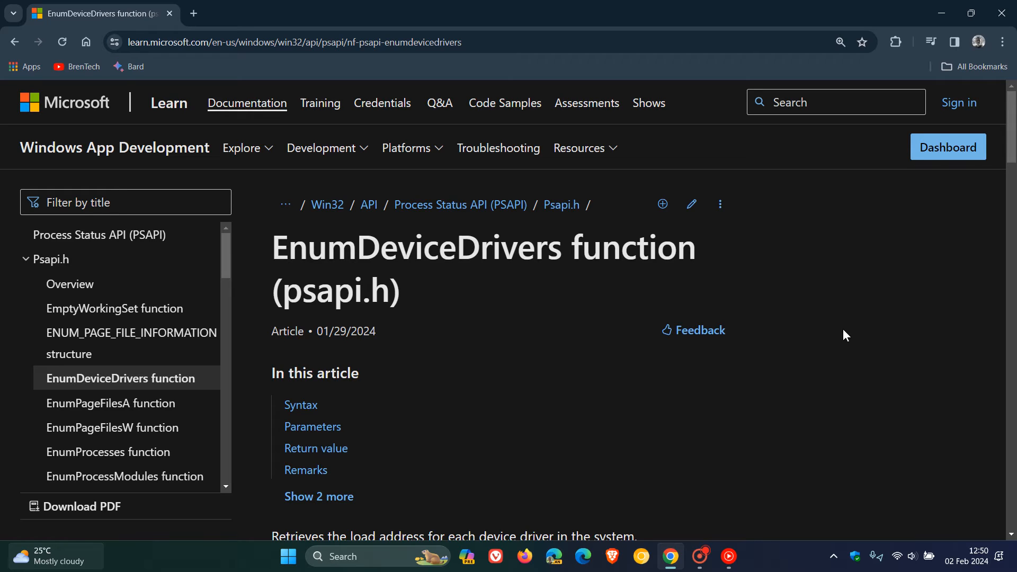
{"action": "mouse_move", "coordinate": [729, 259]}
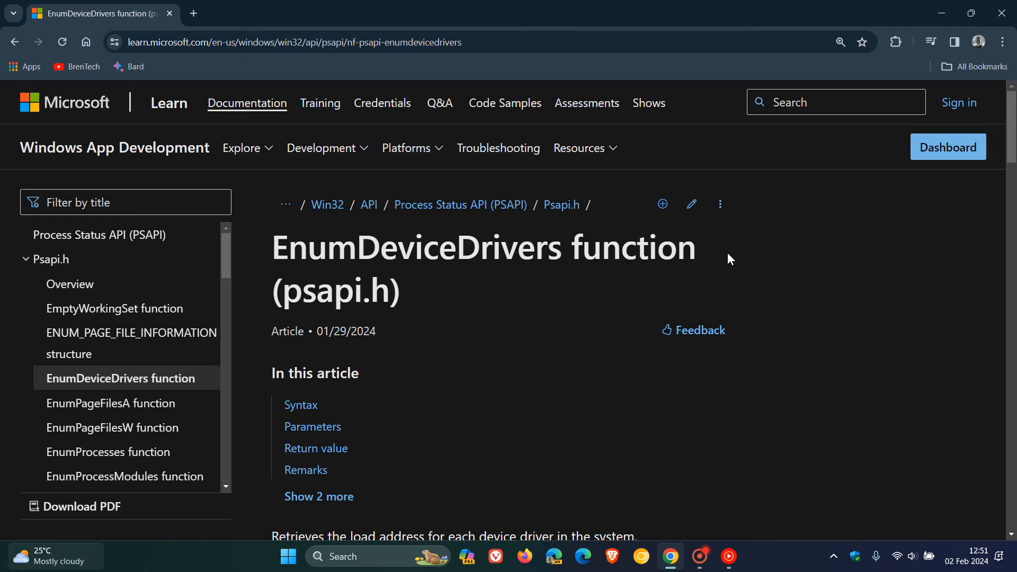
{"action": "mouse_move", "coordinate": [410, 340]}
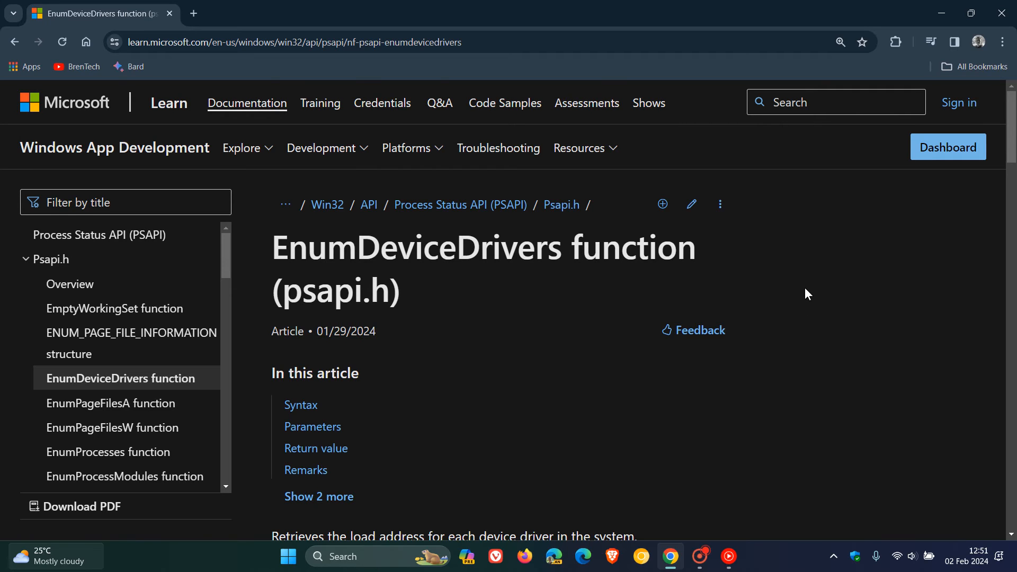
- Scroll past Return value and Remarks toward the 'Starting in Windows 11 Version 24H2' paragraph
{"action": "scroll", "scroll_direction": "down", "scroll_amount": 3}
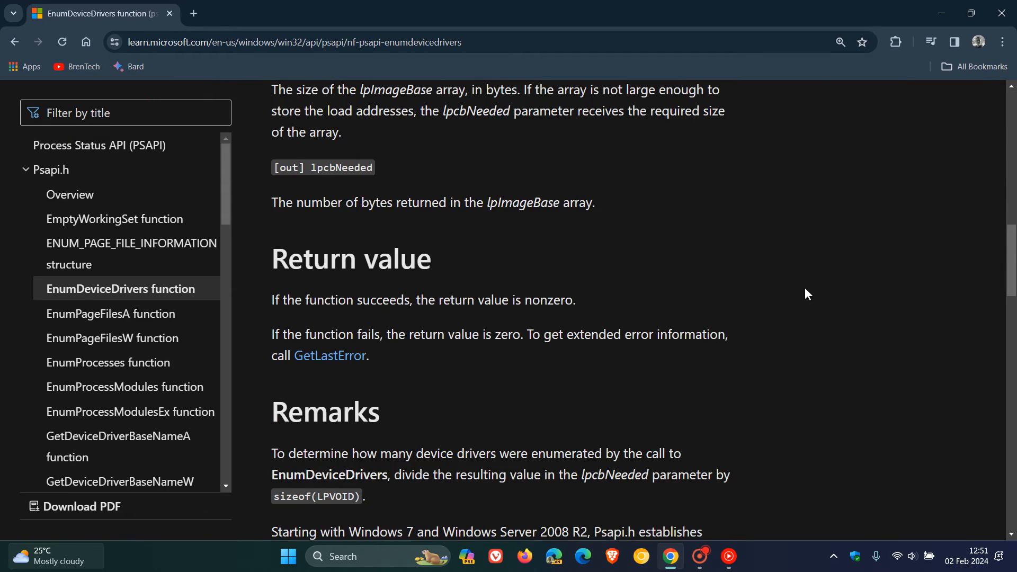
{"action": "scroll", "scroll_direction": "down", "scroll_amount": 3}
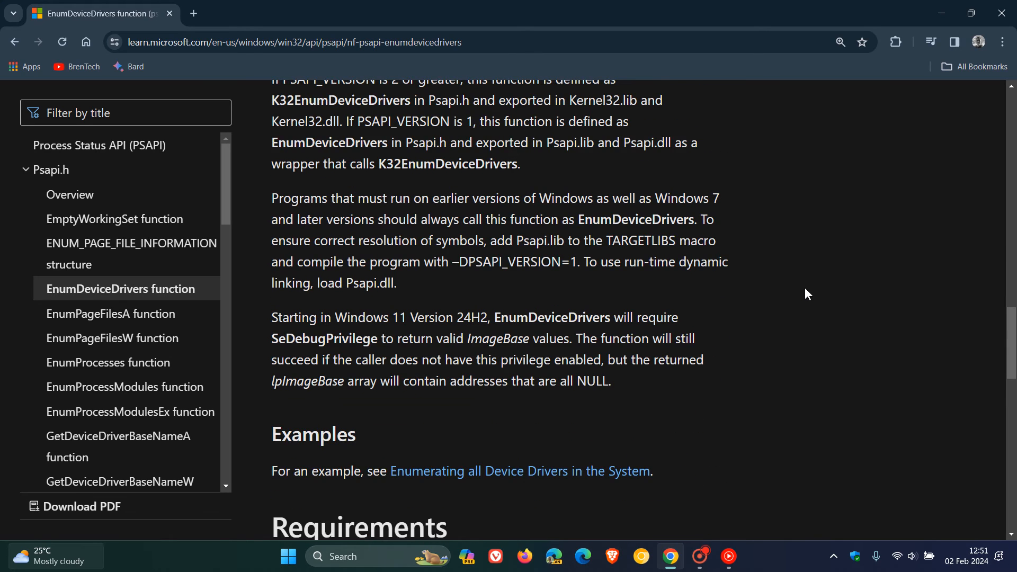
{"action": "scroll", "scroll_direction": "down", "scroll_amount": 3}
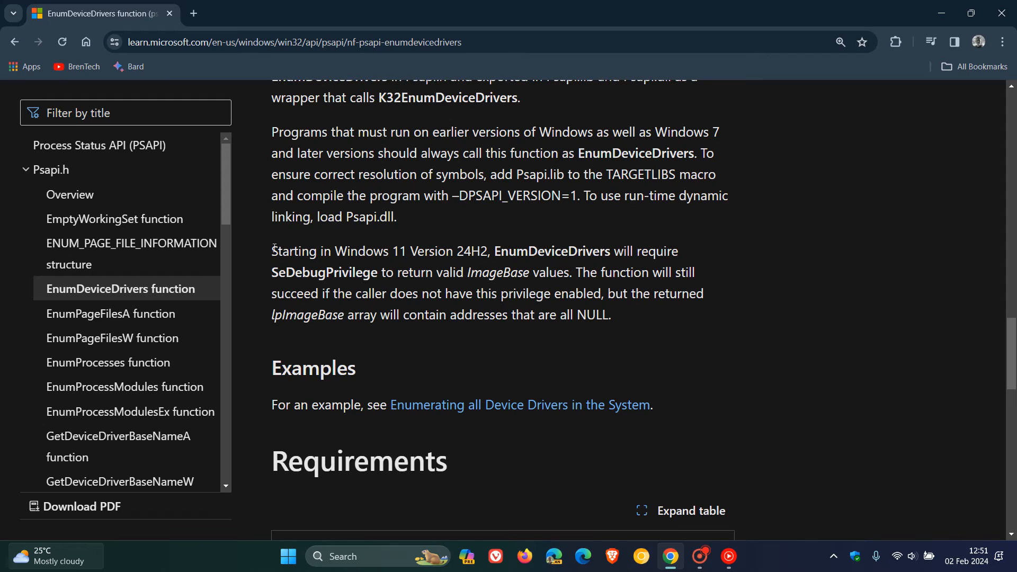
- Drag-select 'Starting in Windows 11 Version 24H2', then reselect just 'Windows 11'
{"action": "left_click_drag", "start_coordinate": [271, 252], "coordinate": [386, 252]}
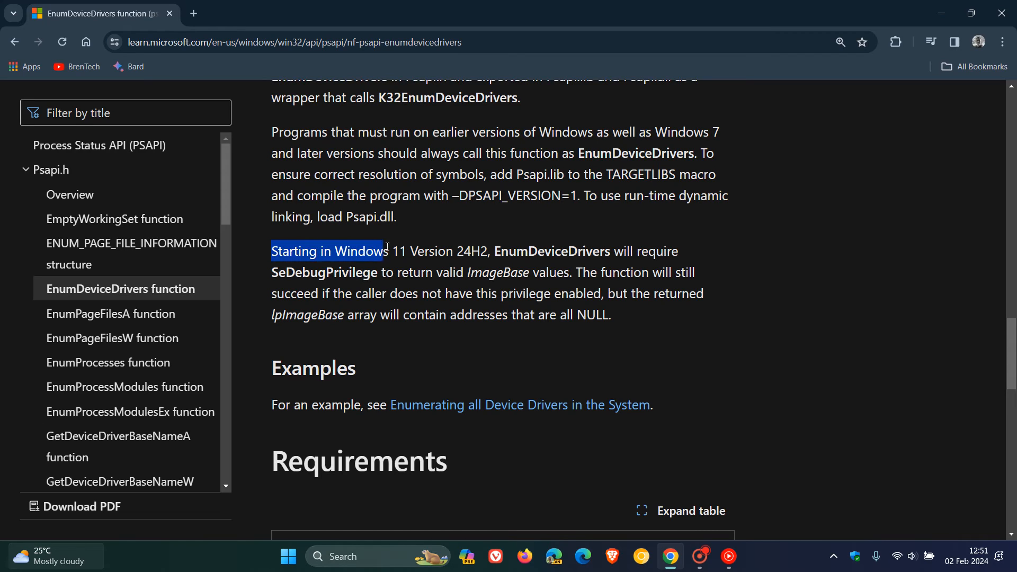
{"action": "left_click_drag", "start_coordinate": [385, 251], "coordinate": [487, 251]}
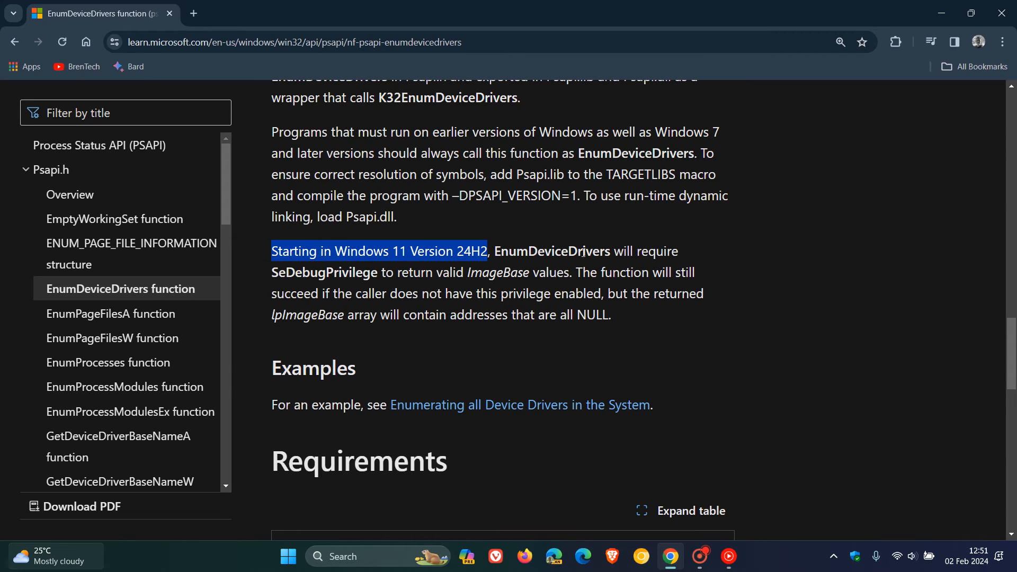
{"action": "mouse_move", "coordinate": [864, 242]}
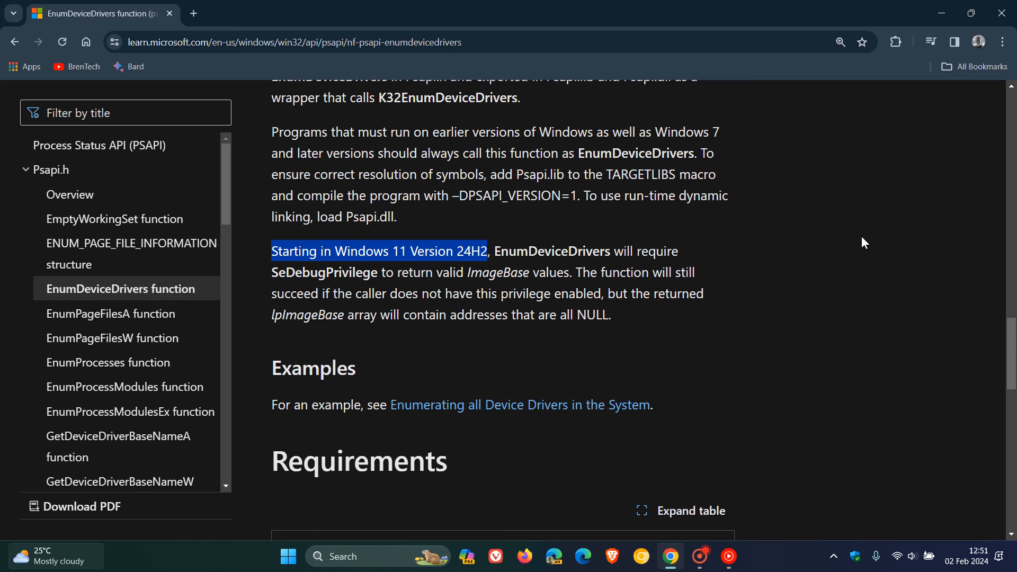
{"action": "mouse_move", "coordinate": [772, 274]}
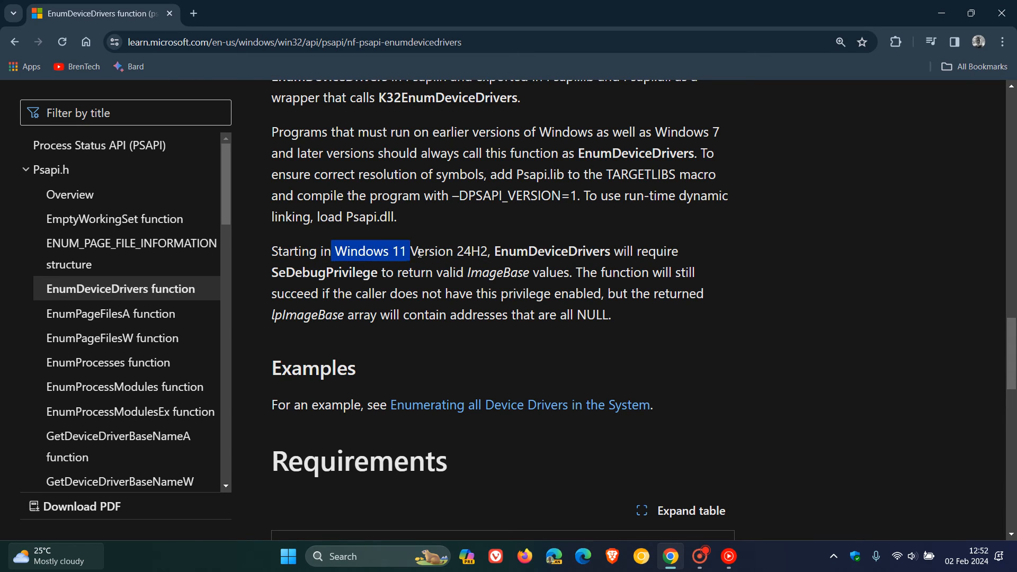
{"action": "left_click_drag", "start_coordinate": [418, 251], "coordinate": [486, 251]}
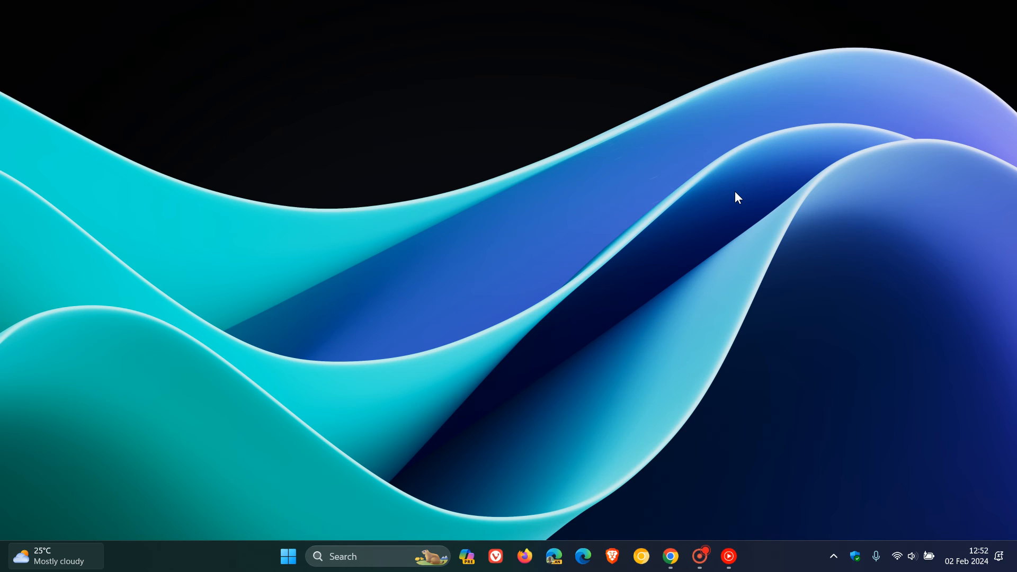
{"action": "mouse_move", "coordinate": [562, 361]}
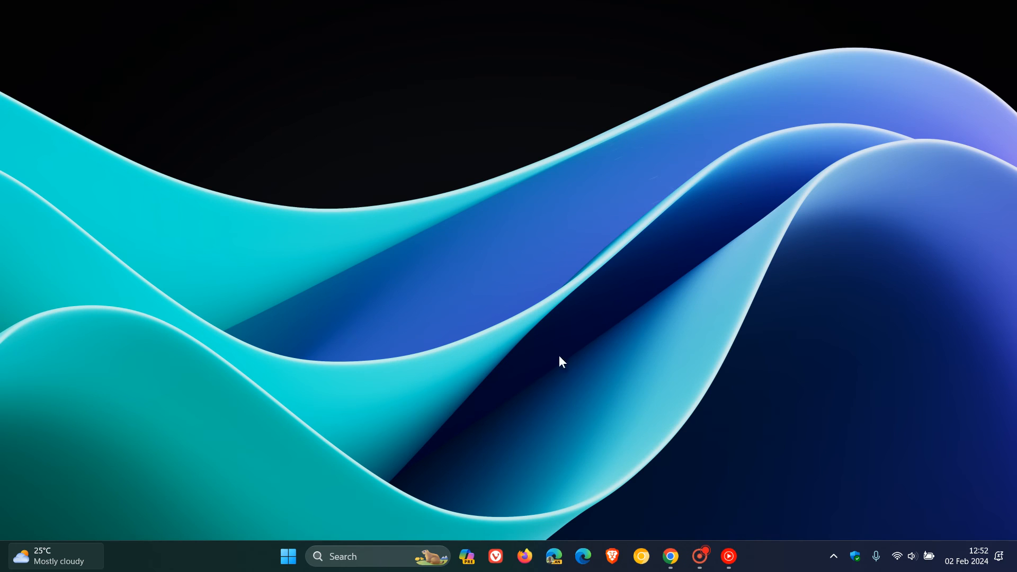
{"action": "mouse_move", "coordinate": [707, 251]}
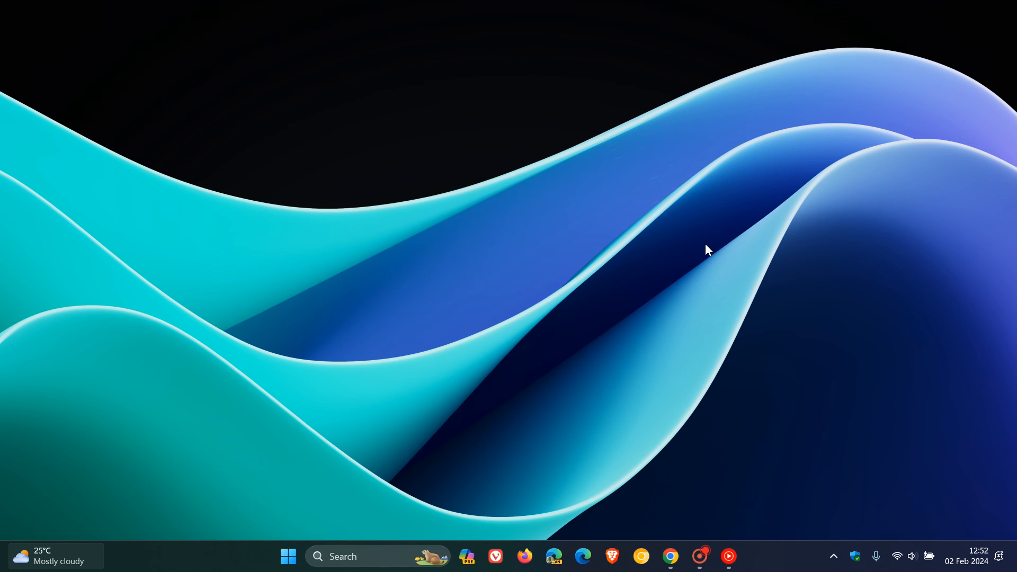
{"action": "mouse_move", "coordinate": [729, 232]}
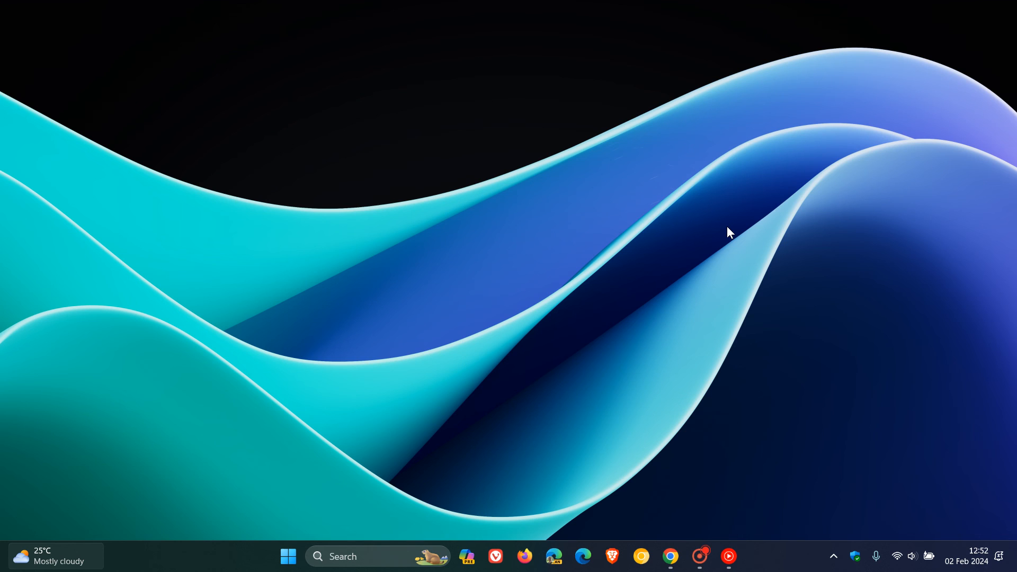
{"action": "mouse_move", "coordinate": [793, 332]}
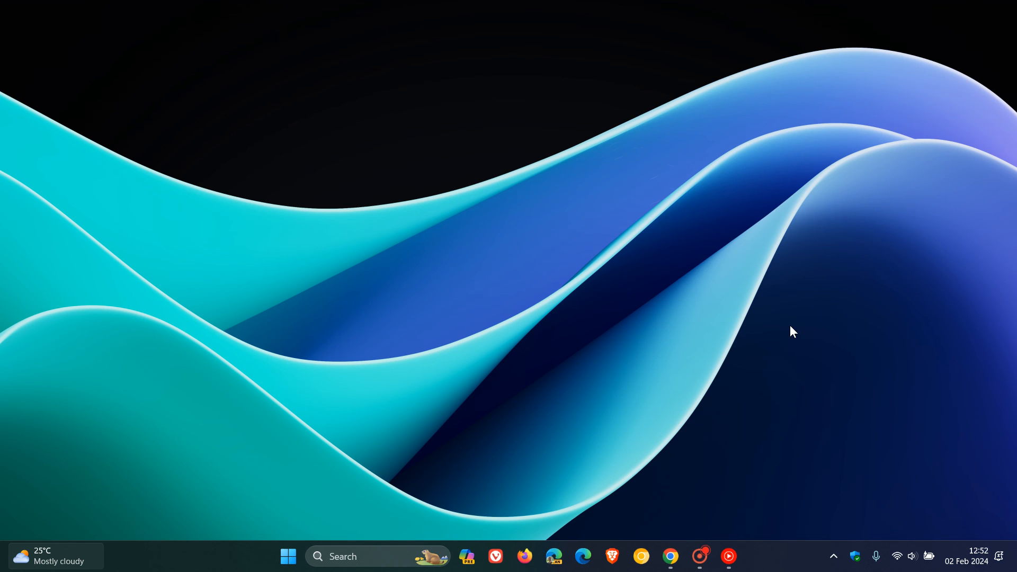